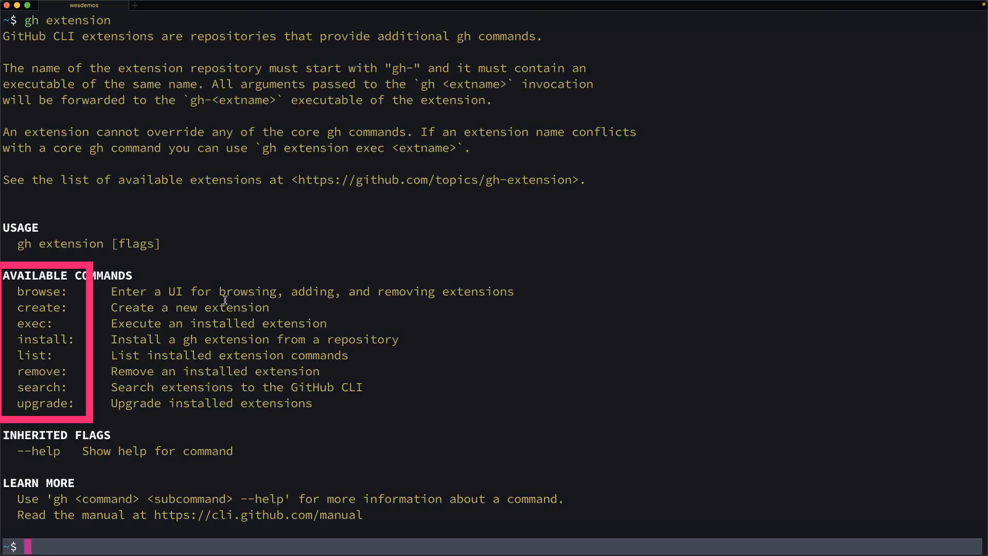
- List installed gh extensions (none yet) and search available extensions with gh extension search
{"action": "type", "text": "gh extension list"}
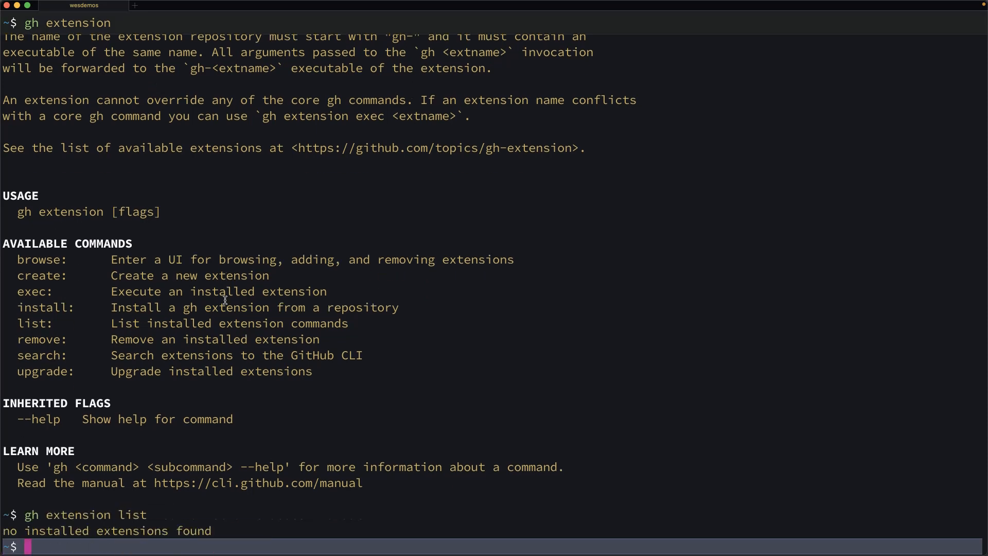
{"action": "type", "text": "gh extension"}
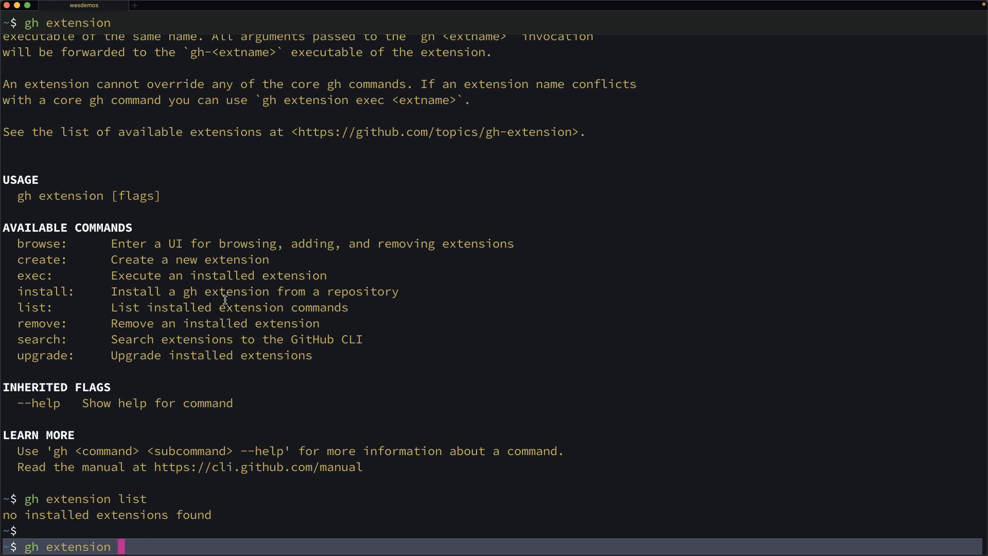
{"action": "type", "text": "search"}
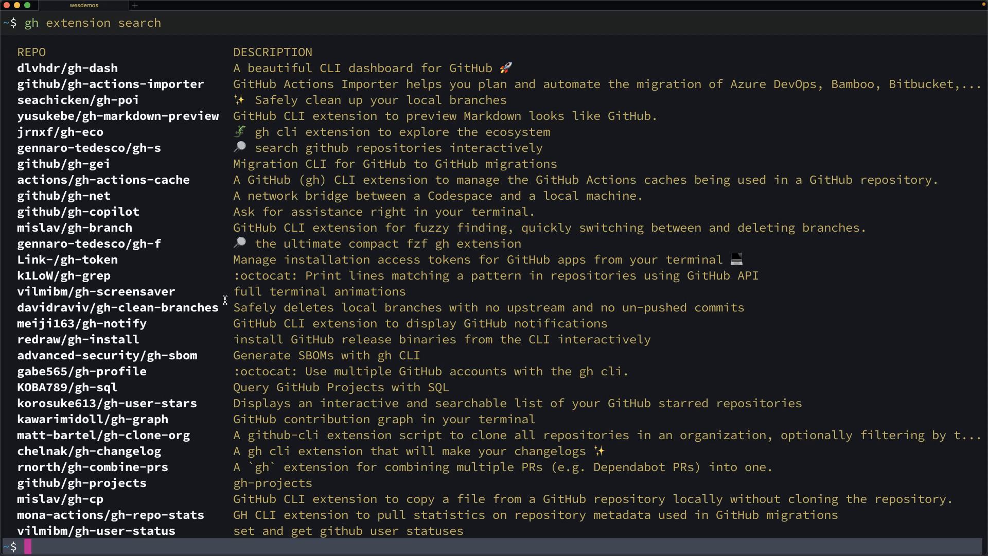
{"action": "mouse_move", "coordinate": [168, 250]}
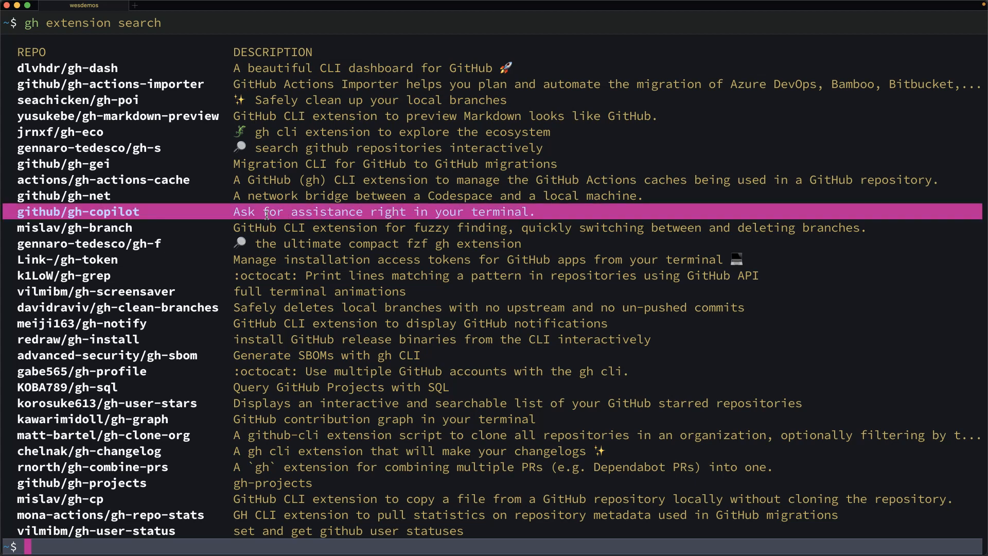
{"action": "mouse_move", "coordinate": [159, 203]}
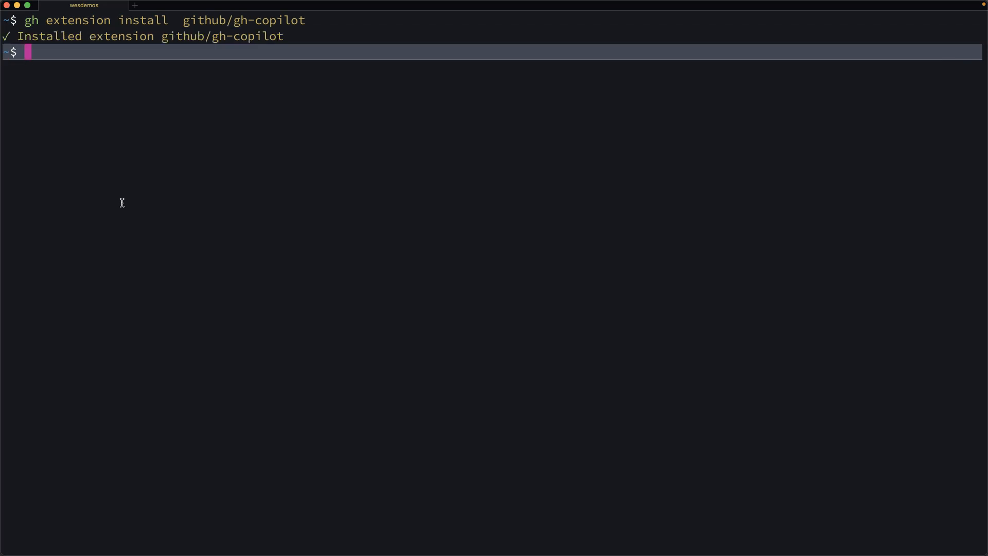
- Run gh to see copilot among extension commands, then start gh copilot for its help
{"action": "type", "text": "gh"}
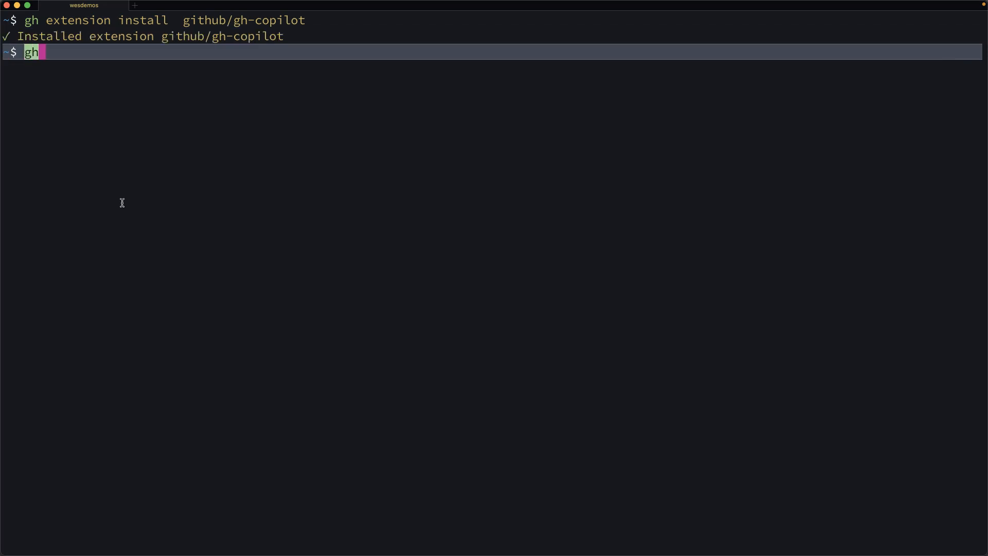
{"action": "key", "text": "Enter"}
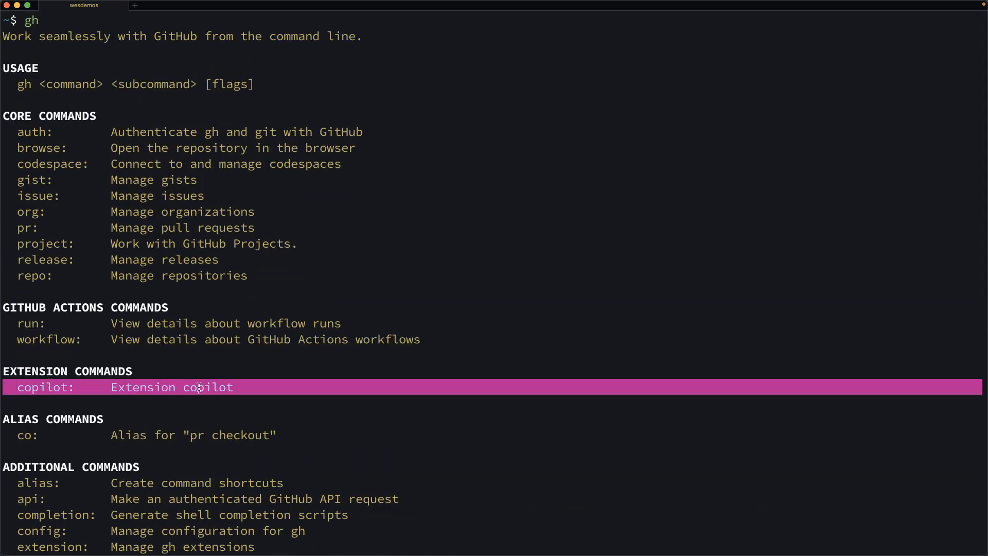
{"action": "mouse_move", "coordinate": [248, 397]}
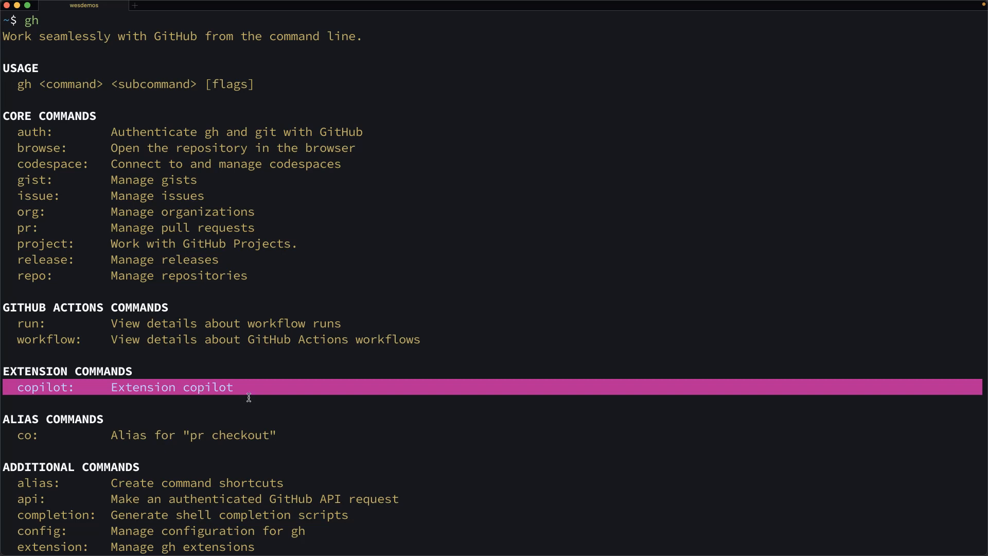
{"action": "type", "text": "copilot"}
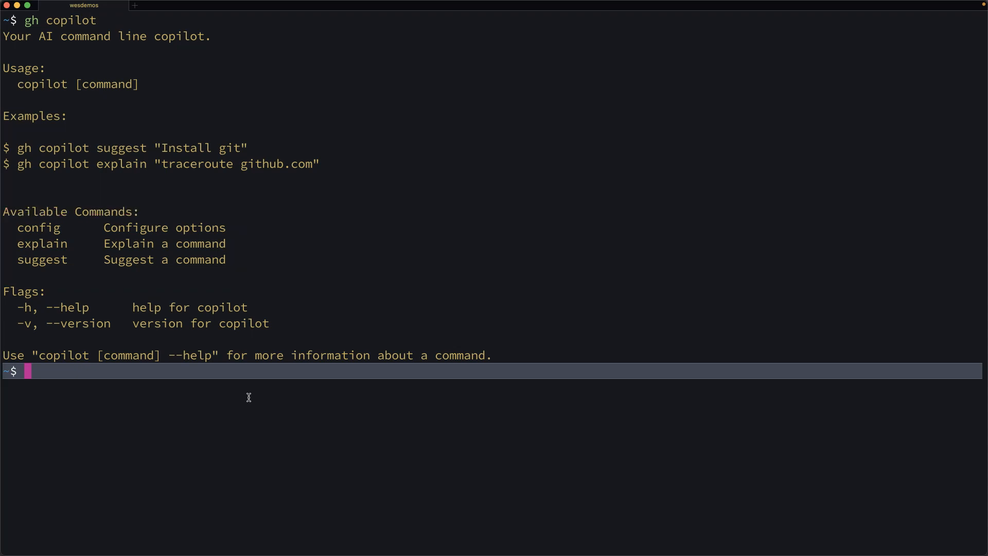
- Run gh copilot explain "ls -al" and accept the optional usage-data prompt to get the explanation
{"action": "type", "text": "gh copilot explain"}
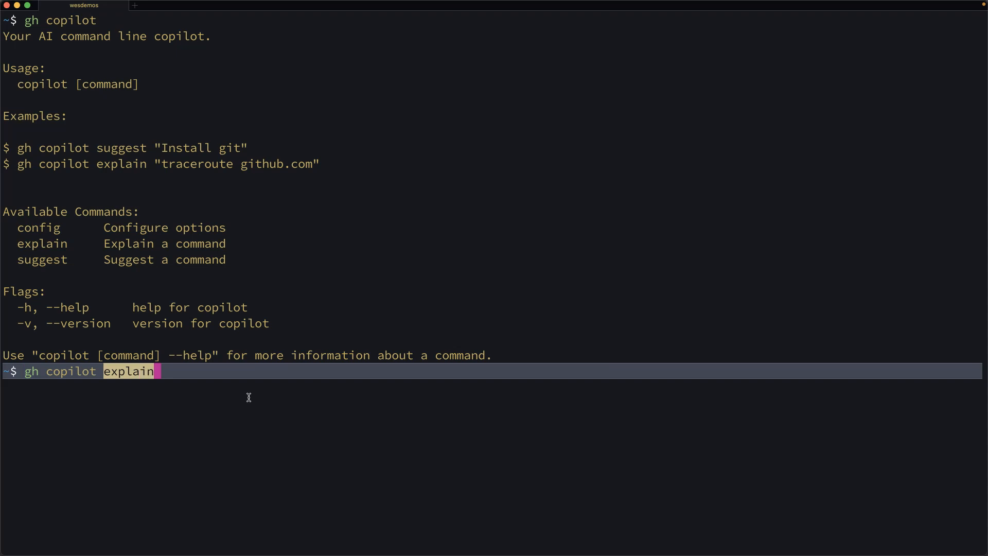
{"action": "key", "text": "Return"}
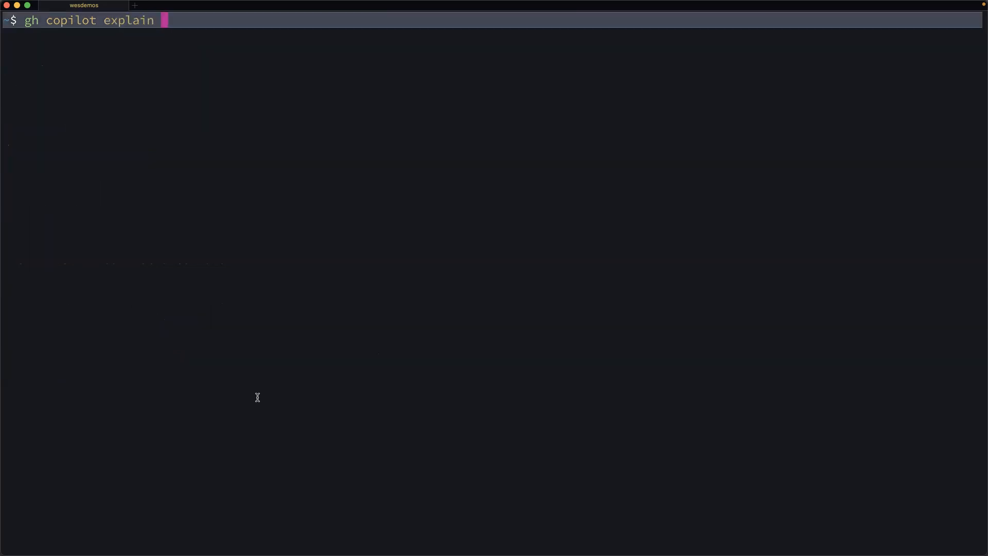
{"action": "type", "text": "\"ls -al\""}
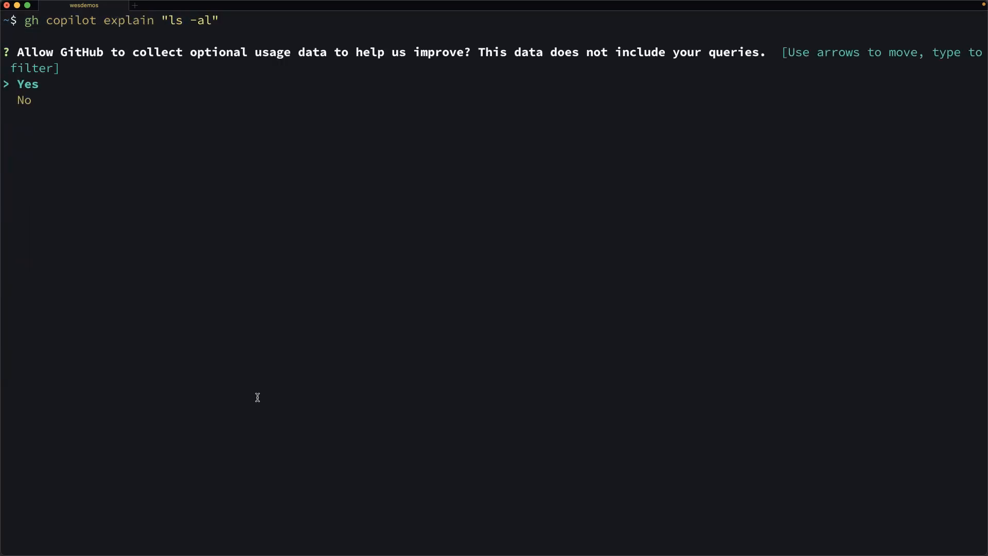
{"action": "key", "text": "Enter"}
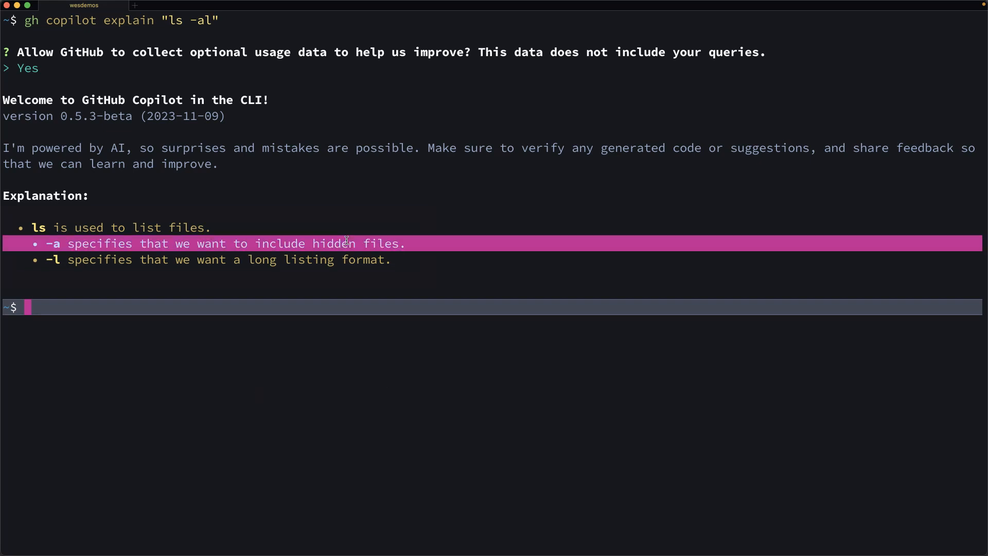
{"action": "key", "text": "Down"}
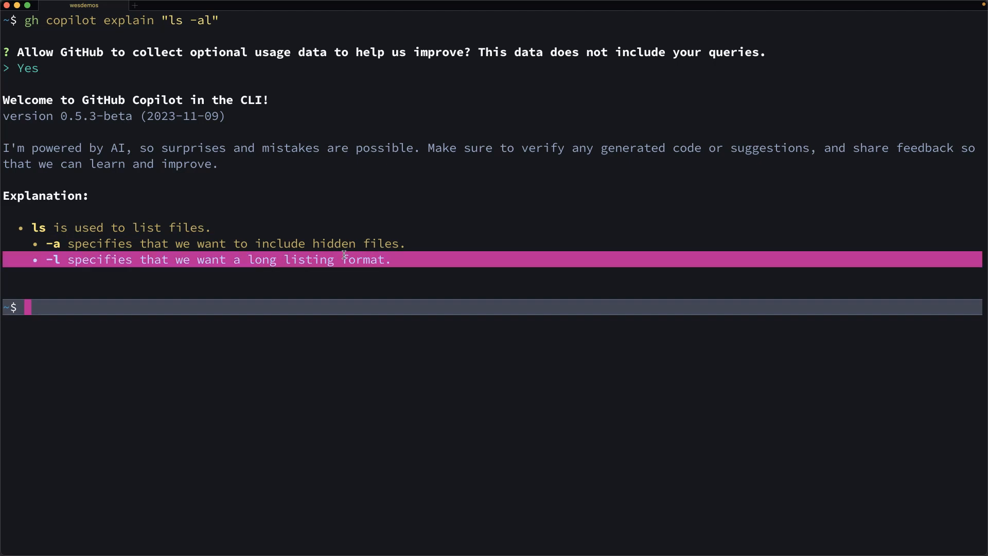
{"action": "type", "text": "gh copilot explain \""}
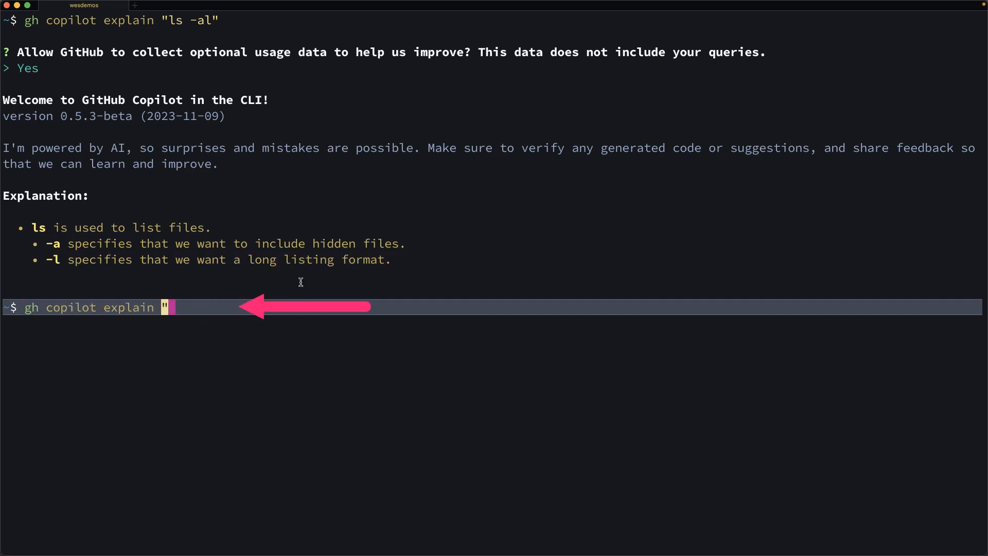
- Begin composing gh copilot suggest 'how can I show disk' before clearing the screen
{"action": "type", "text": "co"}
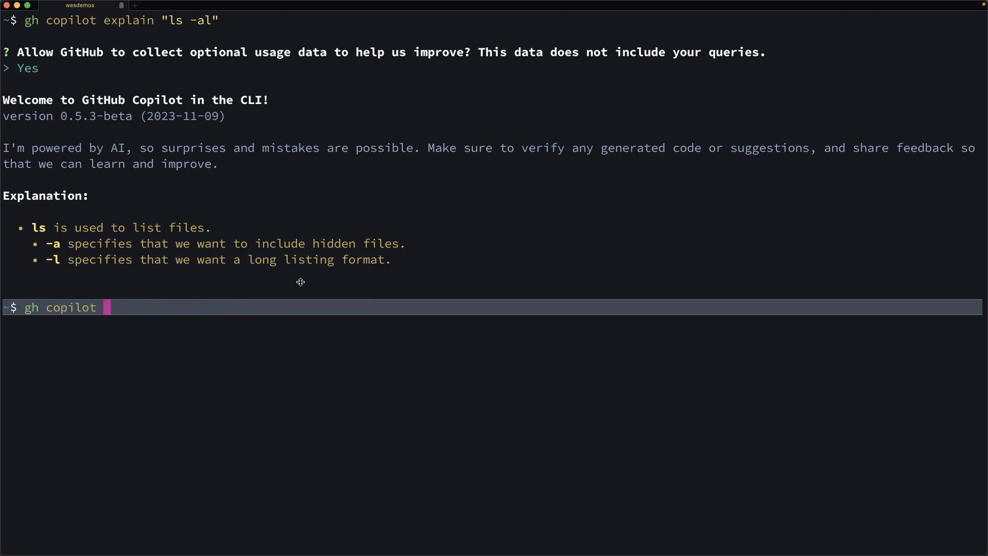
{"action": "type", "text": "suggest"}
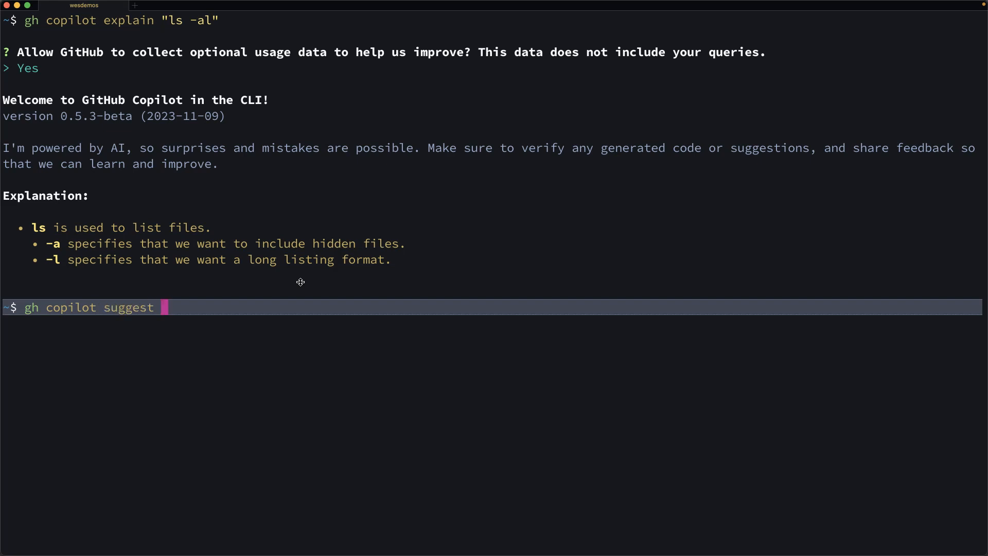
{"action": "type", "text": "how can I show disk"}
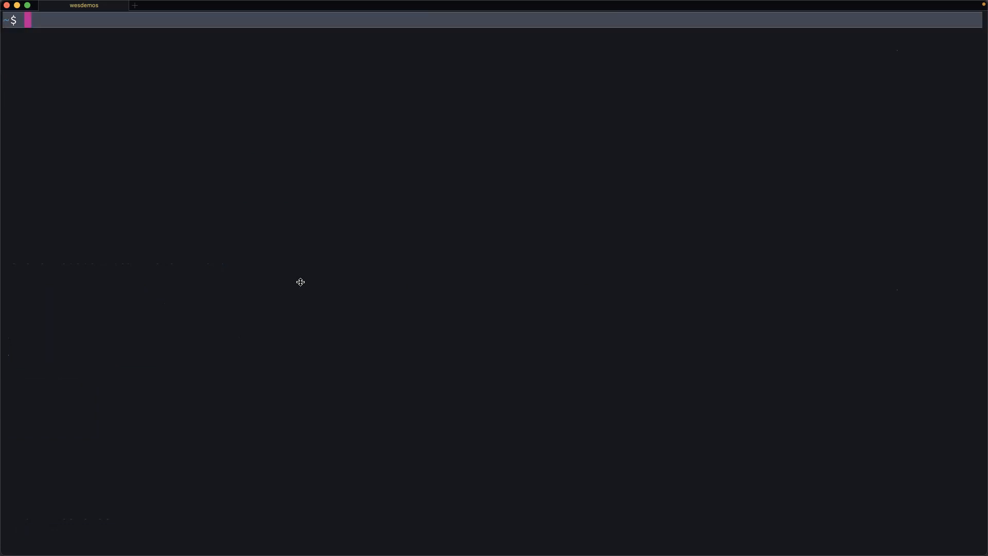
- Ask gh copilot suggest how to show disk usage of a given directory, getting du -sh
{"action": "type", "text": "gh copilot suggest how can I show disk usage"}
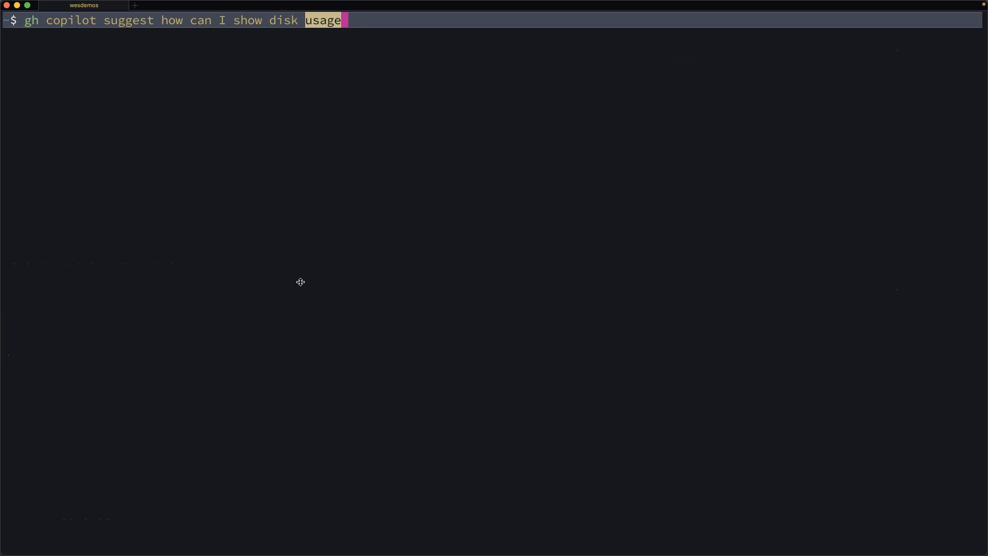
{"action": "type", "text": "of a given dirrect"}
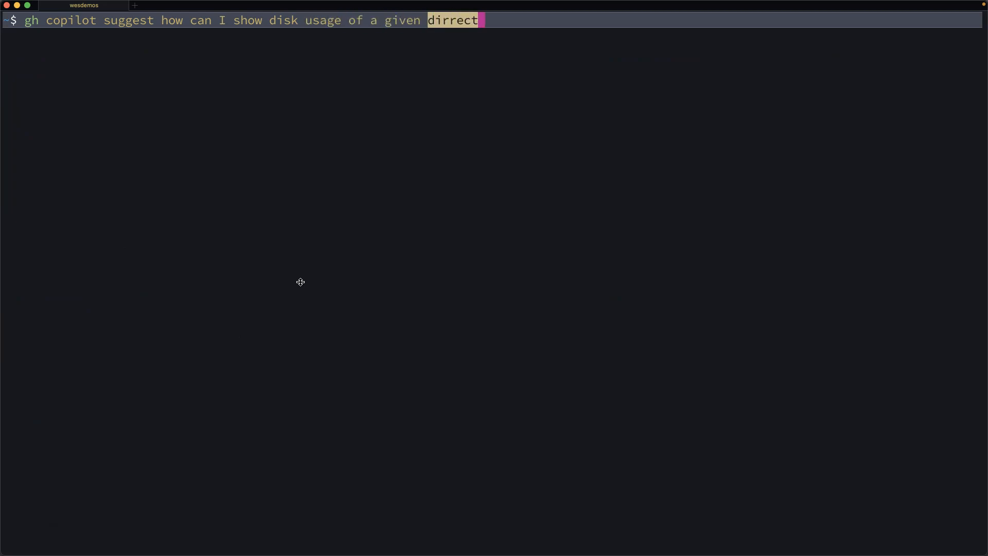
{"action": "type", "text": "ory"}
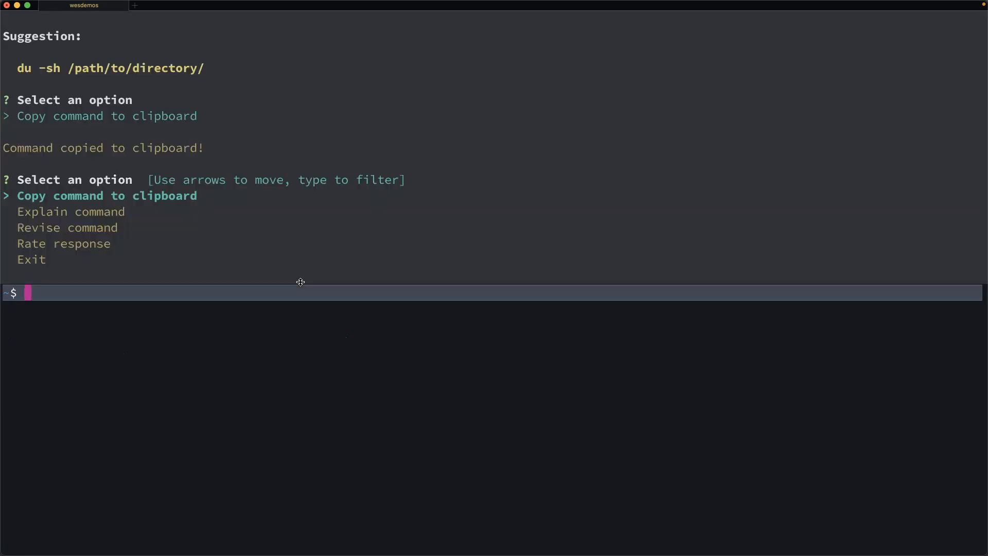
- Jump to the scratch folder with z and run du -sh . reporting 124M
{"action": "type", "text": "z scratch"}
{"action": "type", "text": "du -sh"}
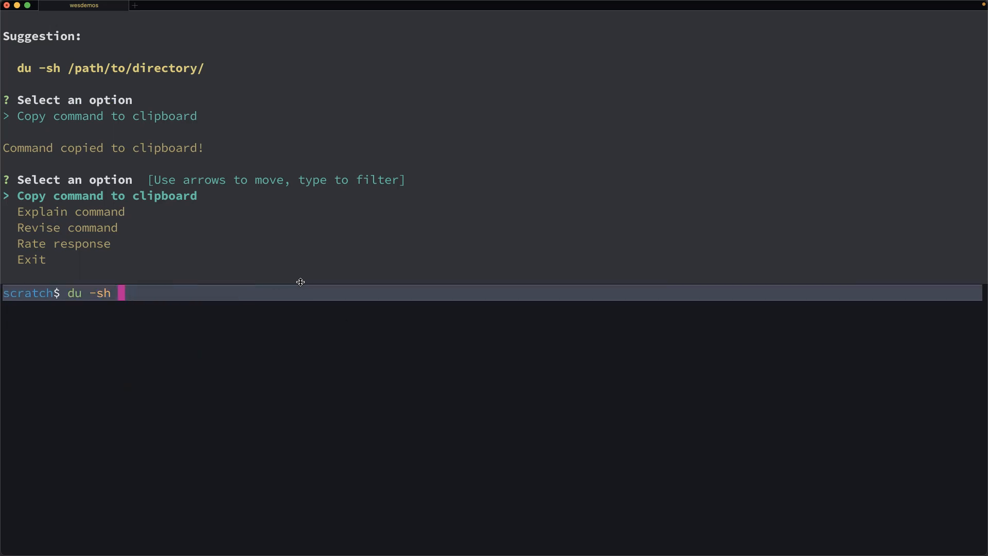
{"action": "key", "text": "Enter"}
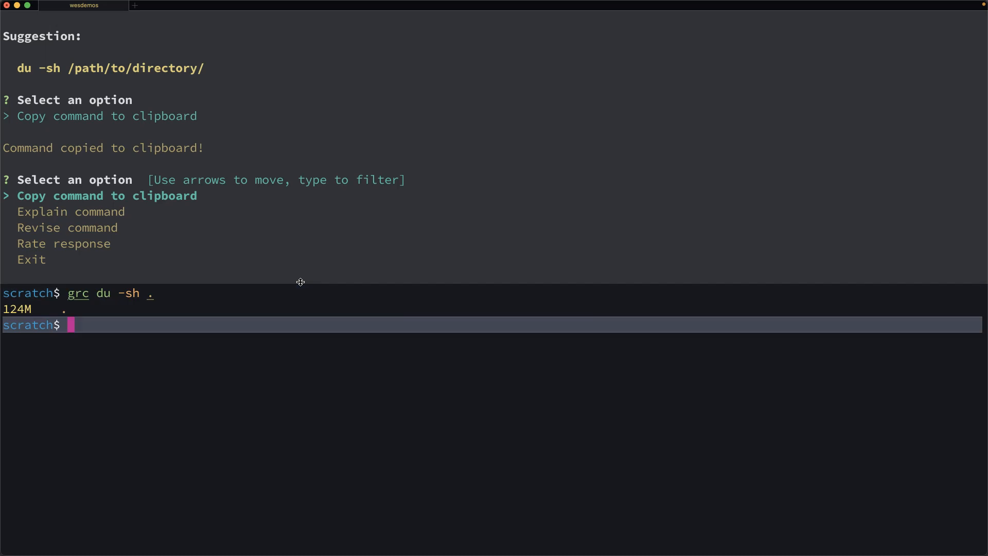